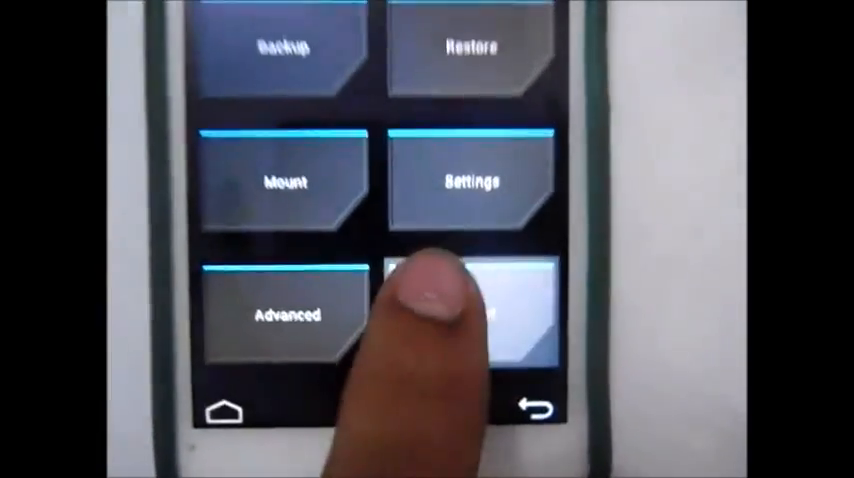
Step: Open TWRP's Reboot menu from the main screen to show system, power off, recovery and bootloader options
{"action": "left_click", "coordinate": [470, 310]}
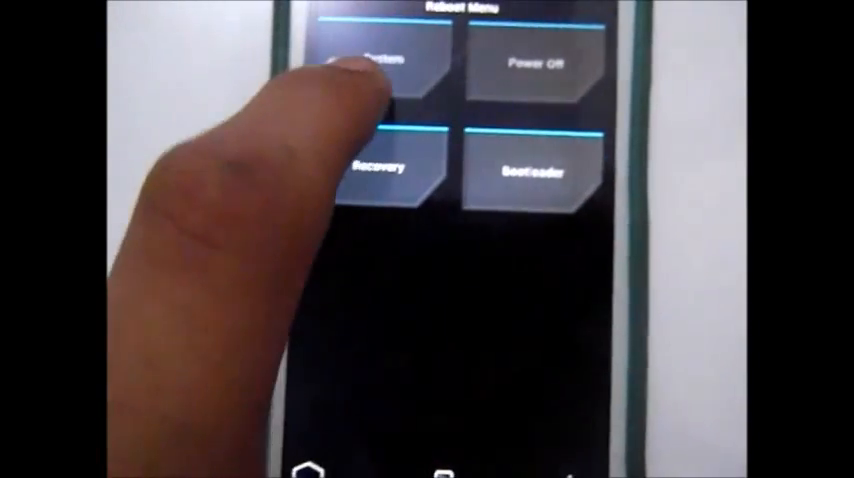